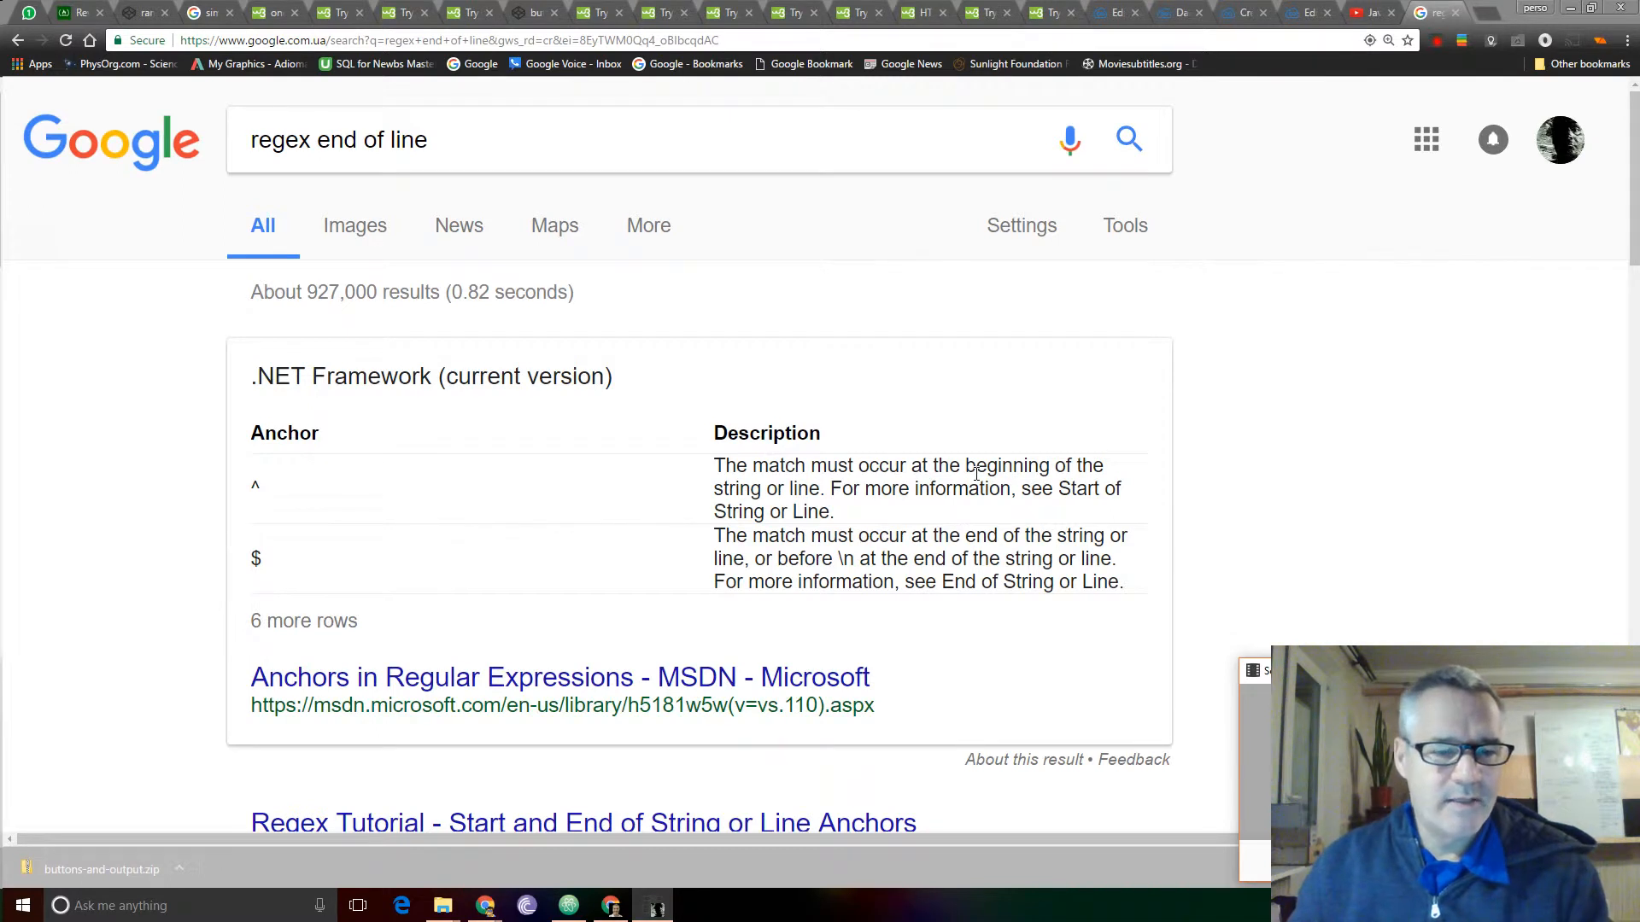
pyautogui.moveTo(467, 448)
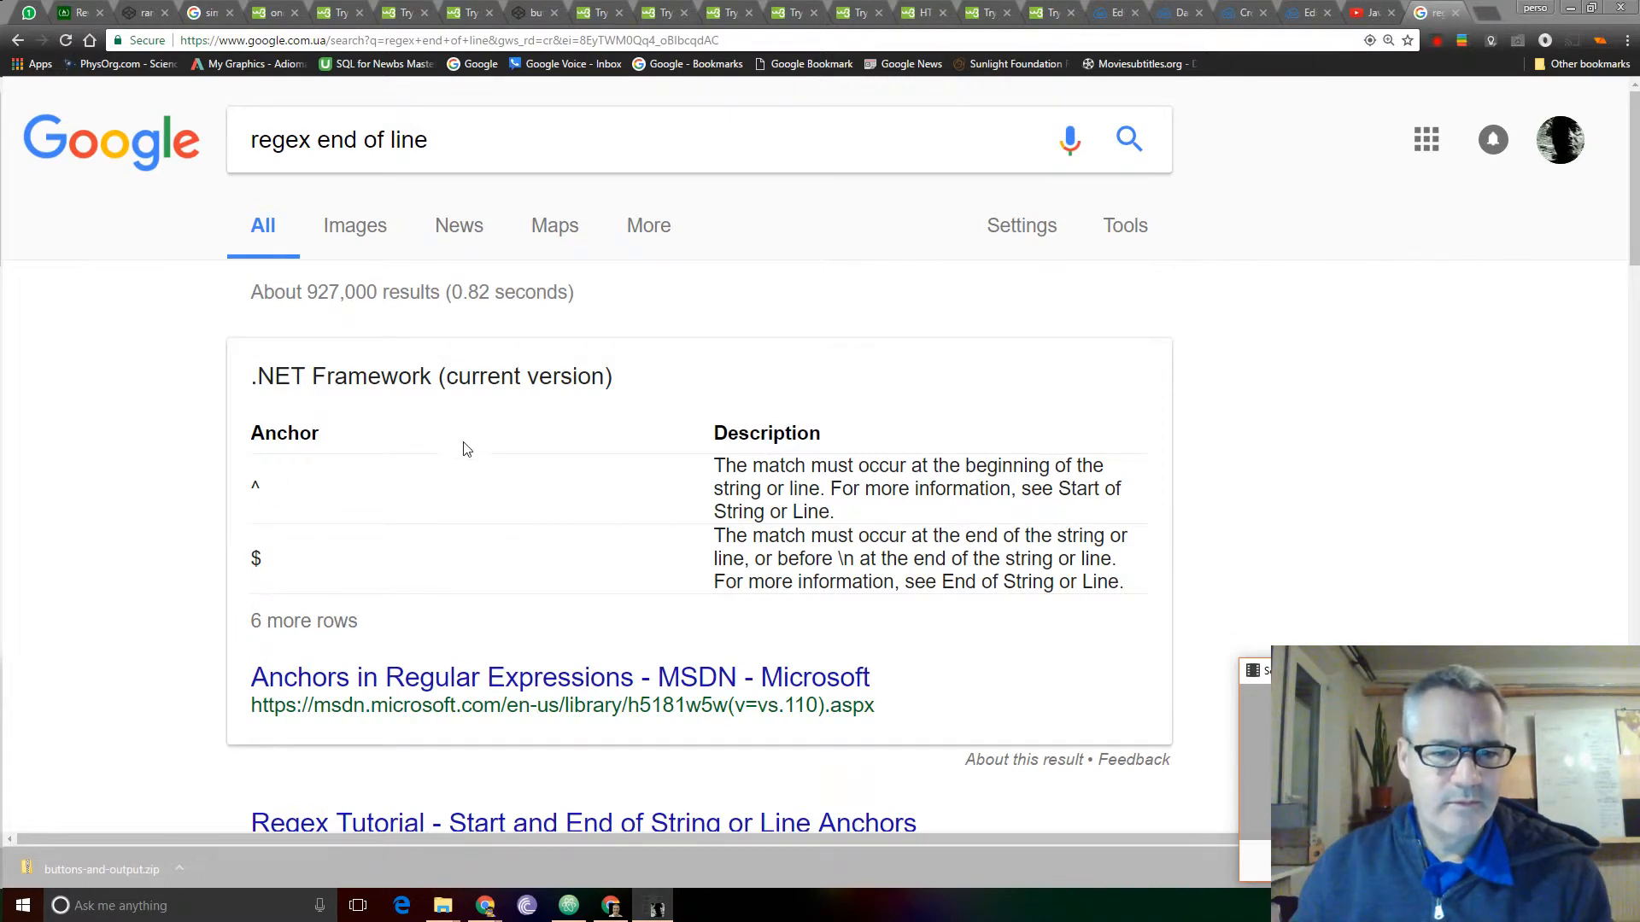
# Return to Atom and search list.txt for the numbers 10 and 3.
pyautogui.scroll(-3)
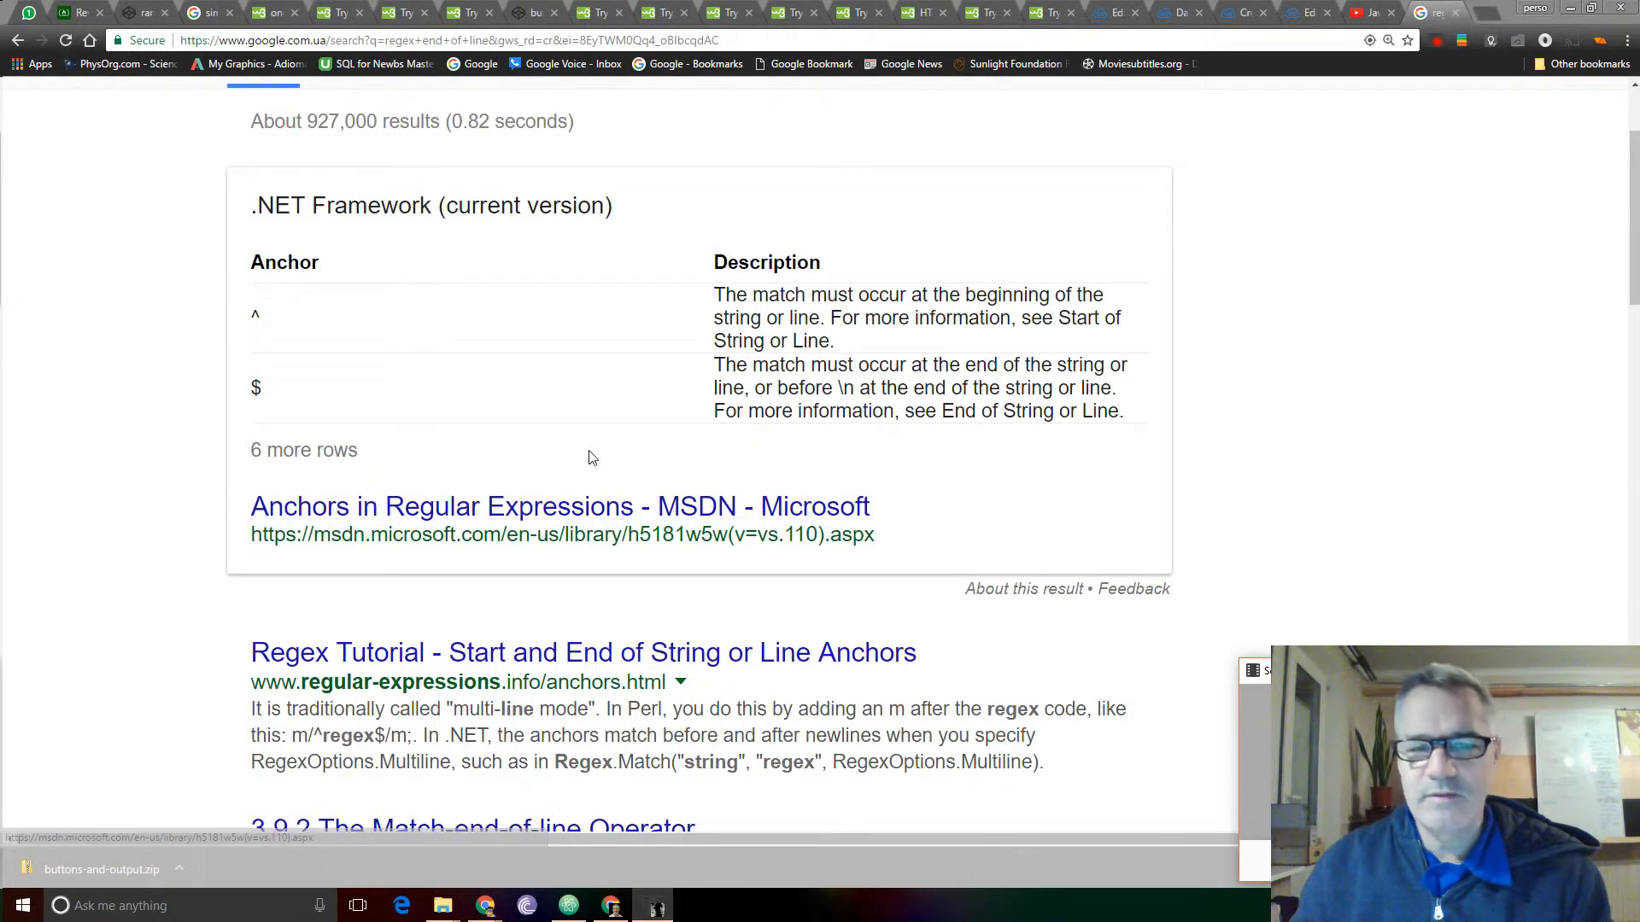
pyautogui.moveTo(582, 354)
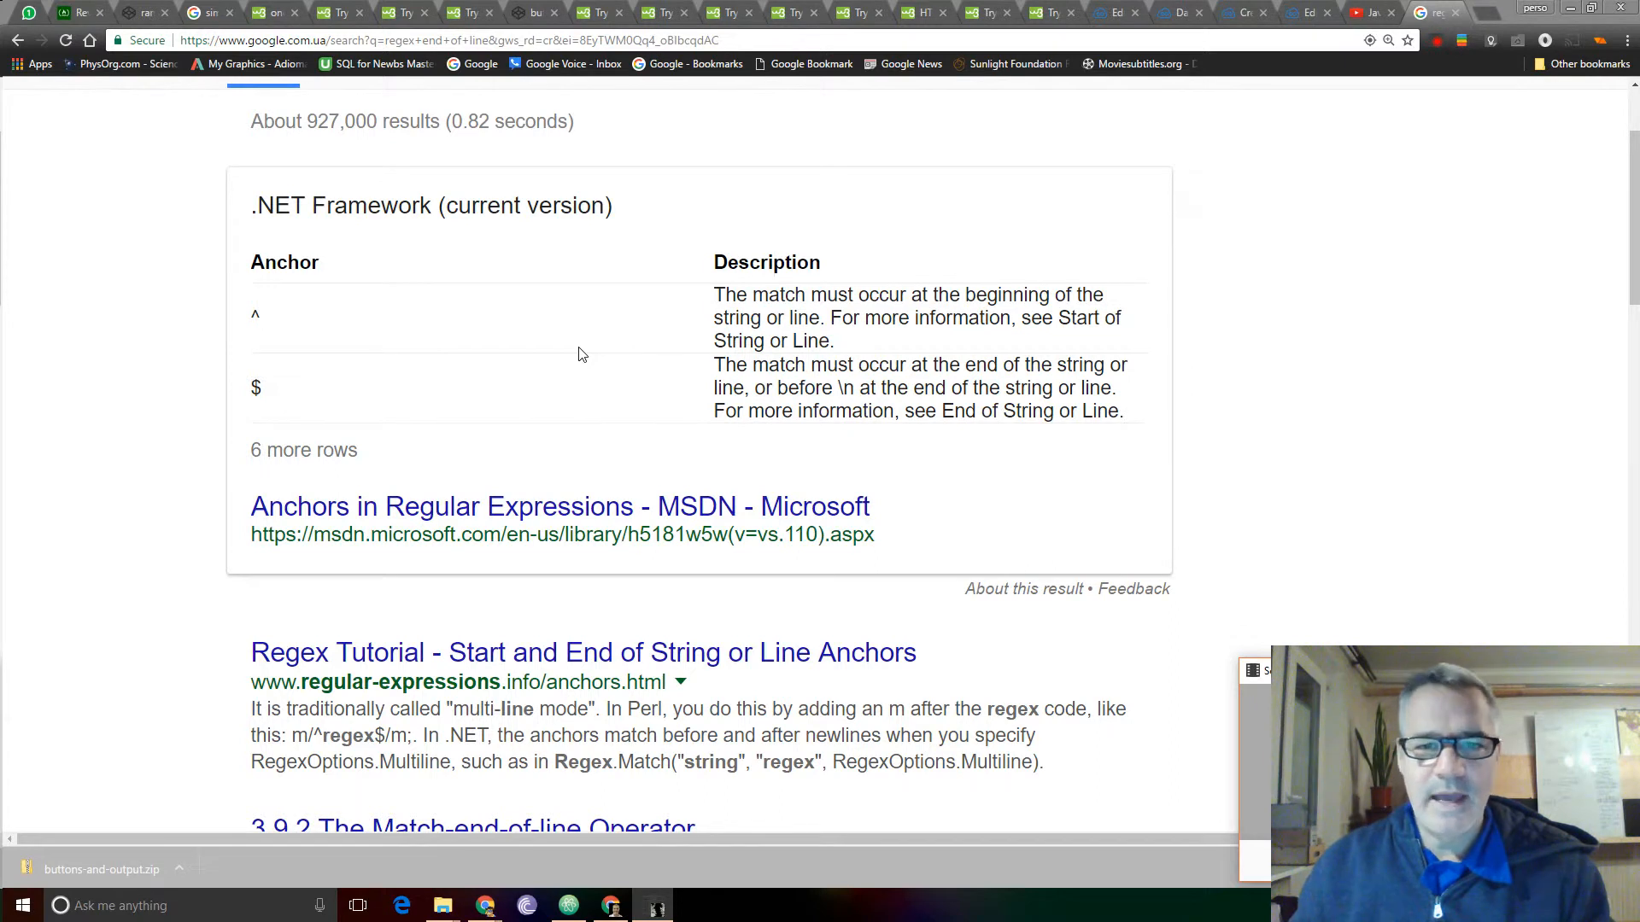
pyautogui.press('alt+tab')
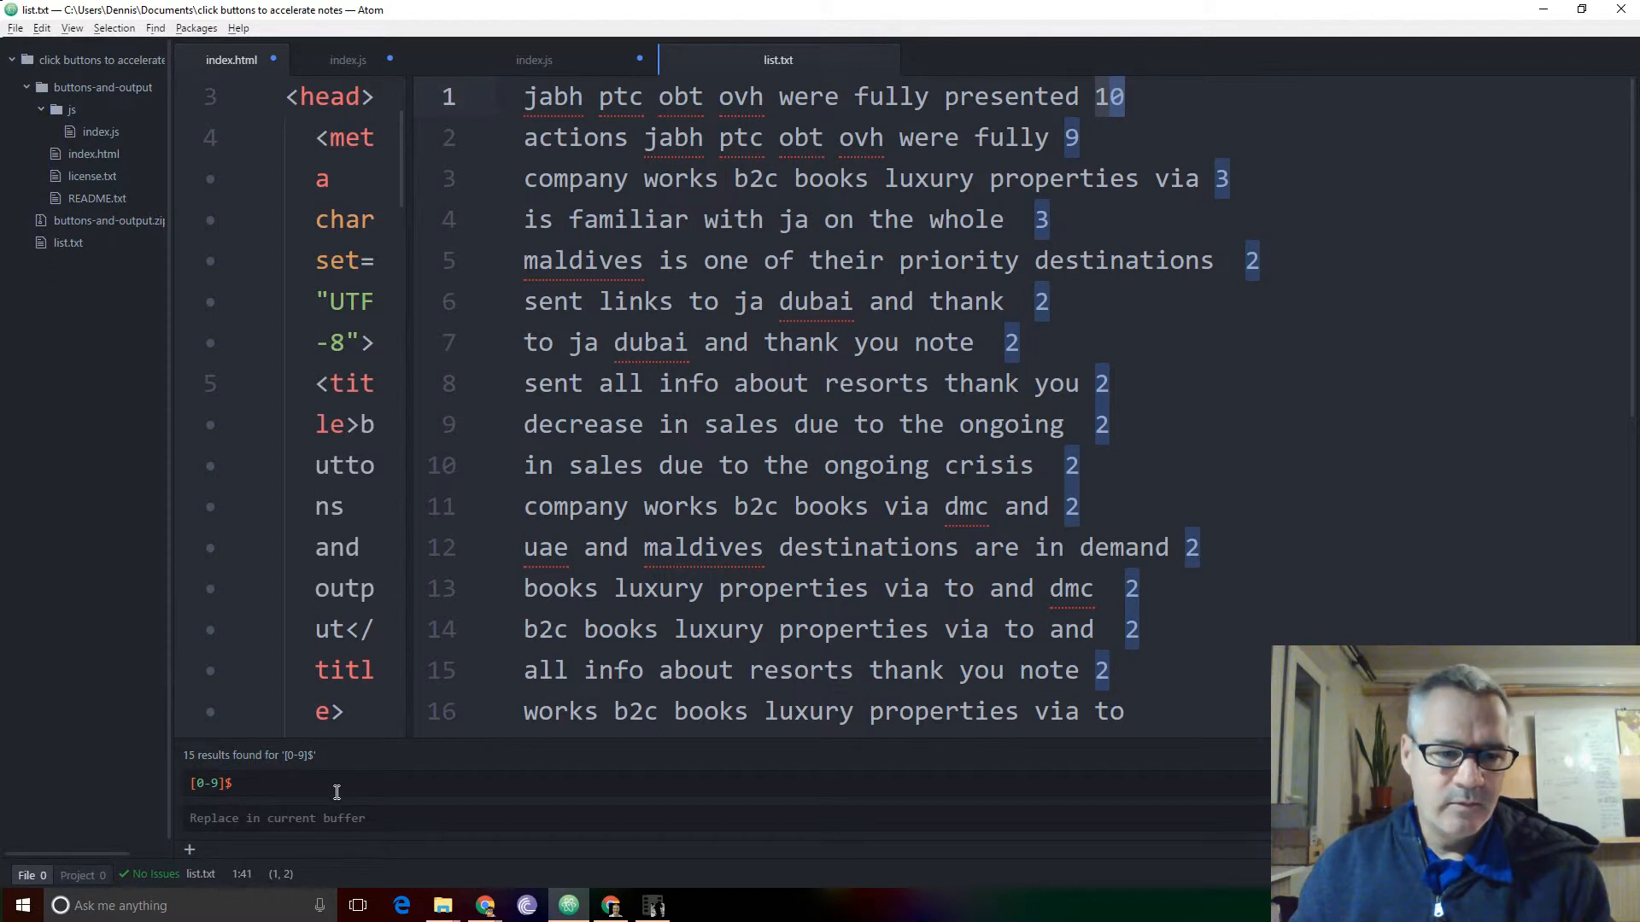
pyautogui.click(311, 783)
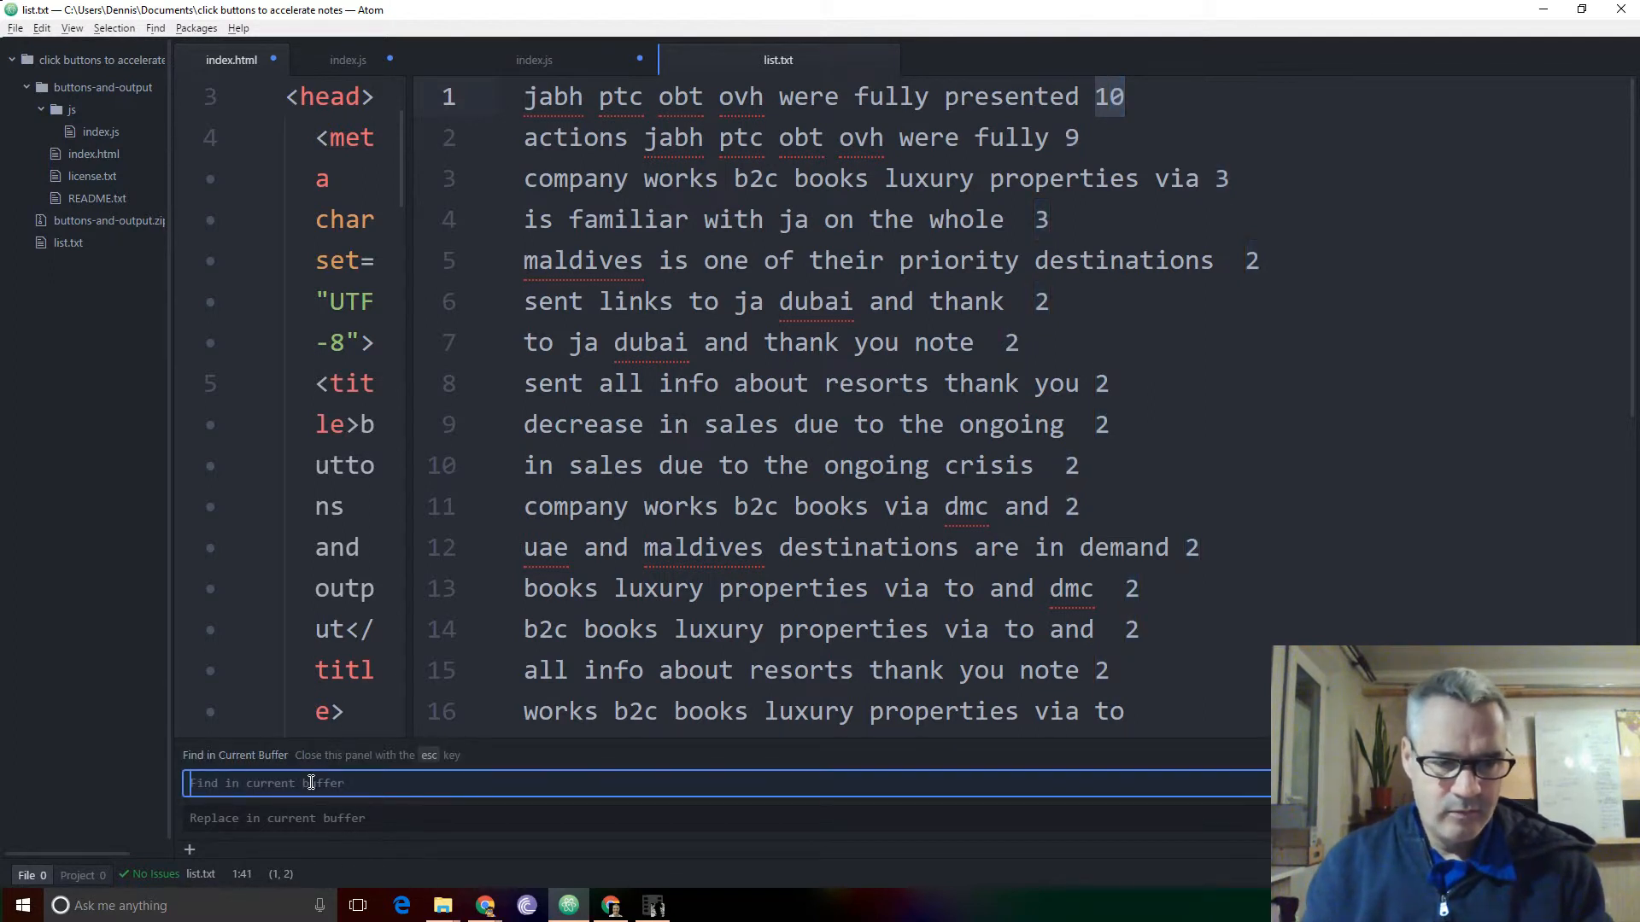
pyautogui.write('10')
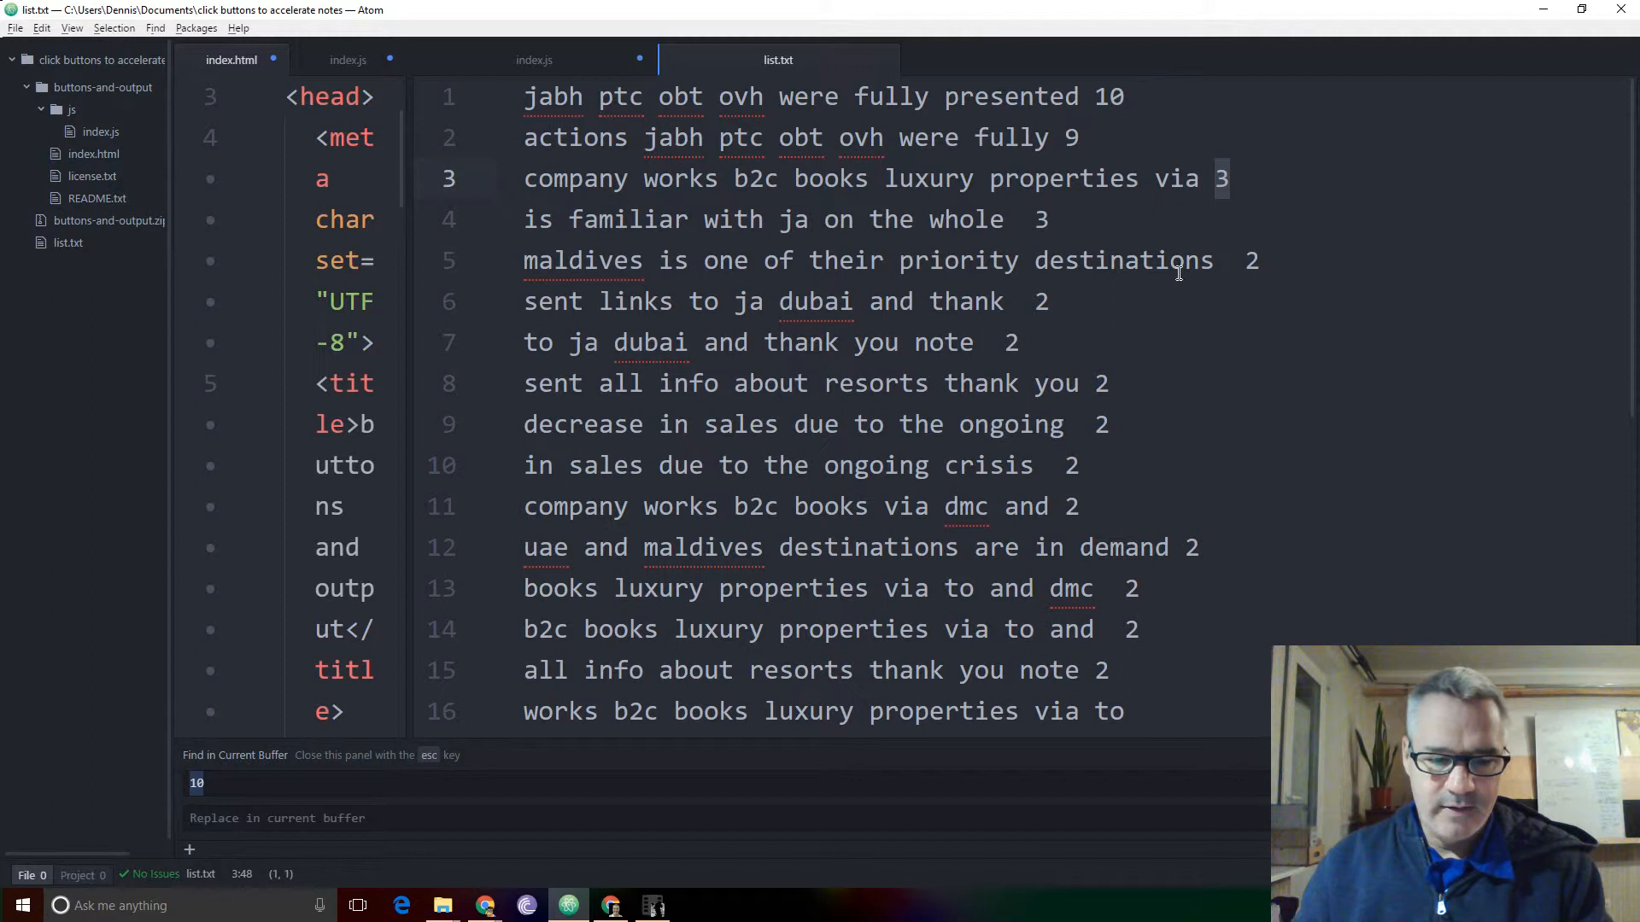
pyautogui.write('3')
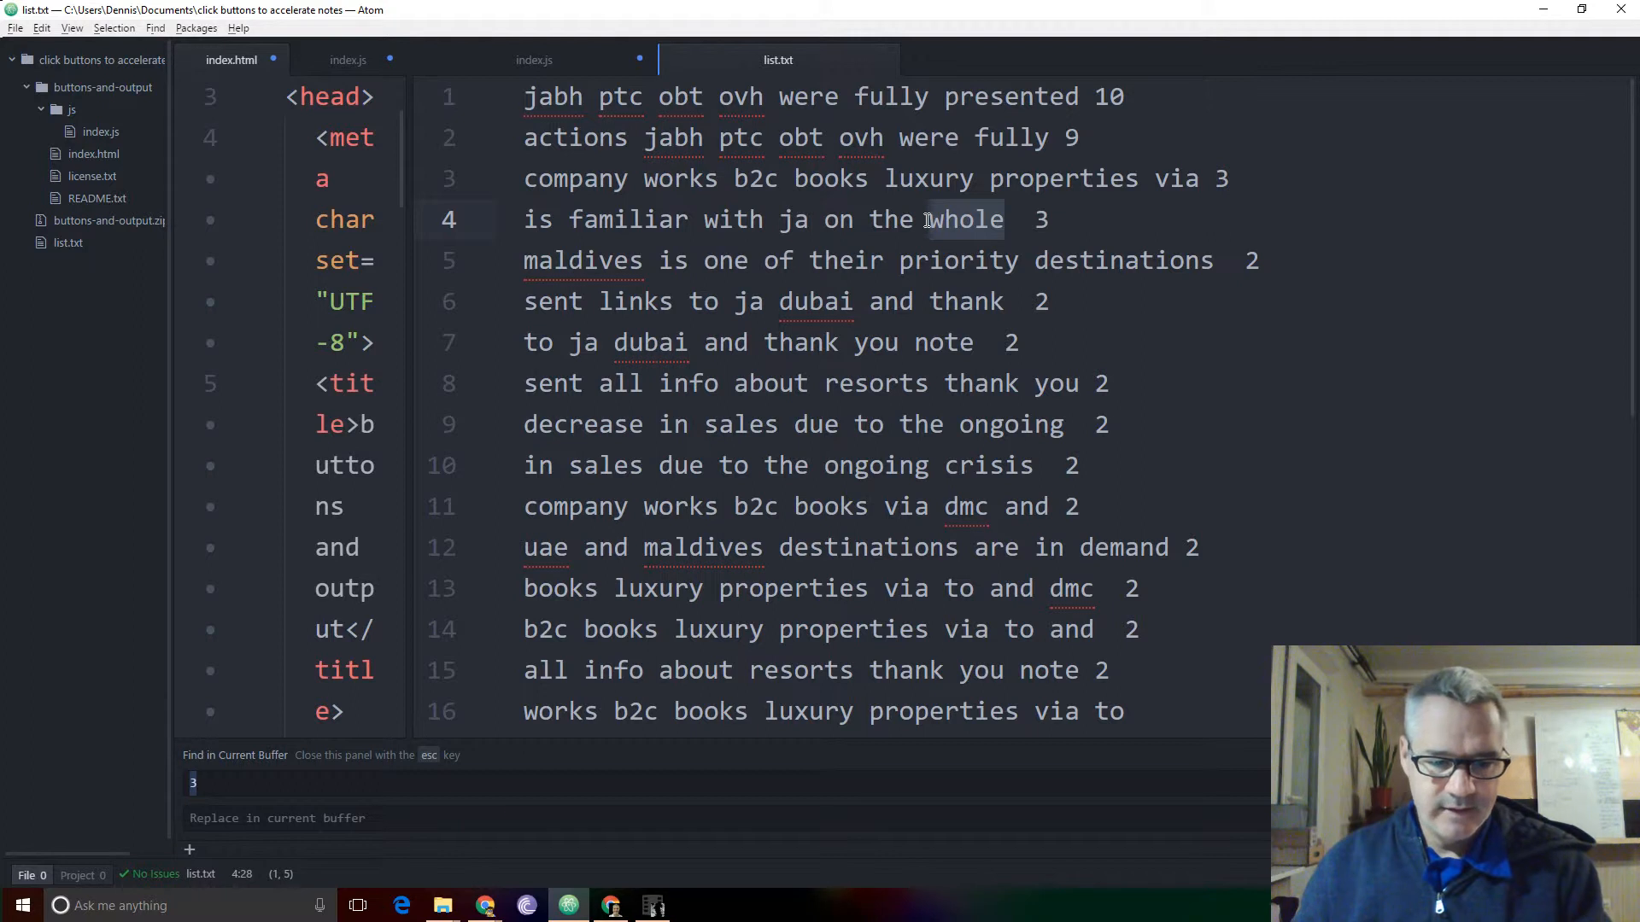
# Change the search to the regex pattern [0-9]$ for digits at line end.
pyautogui.write('whole')
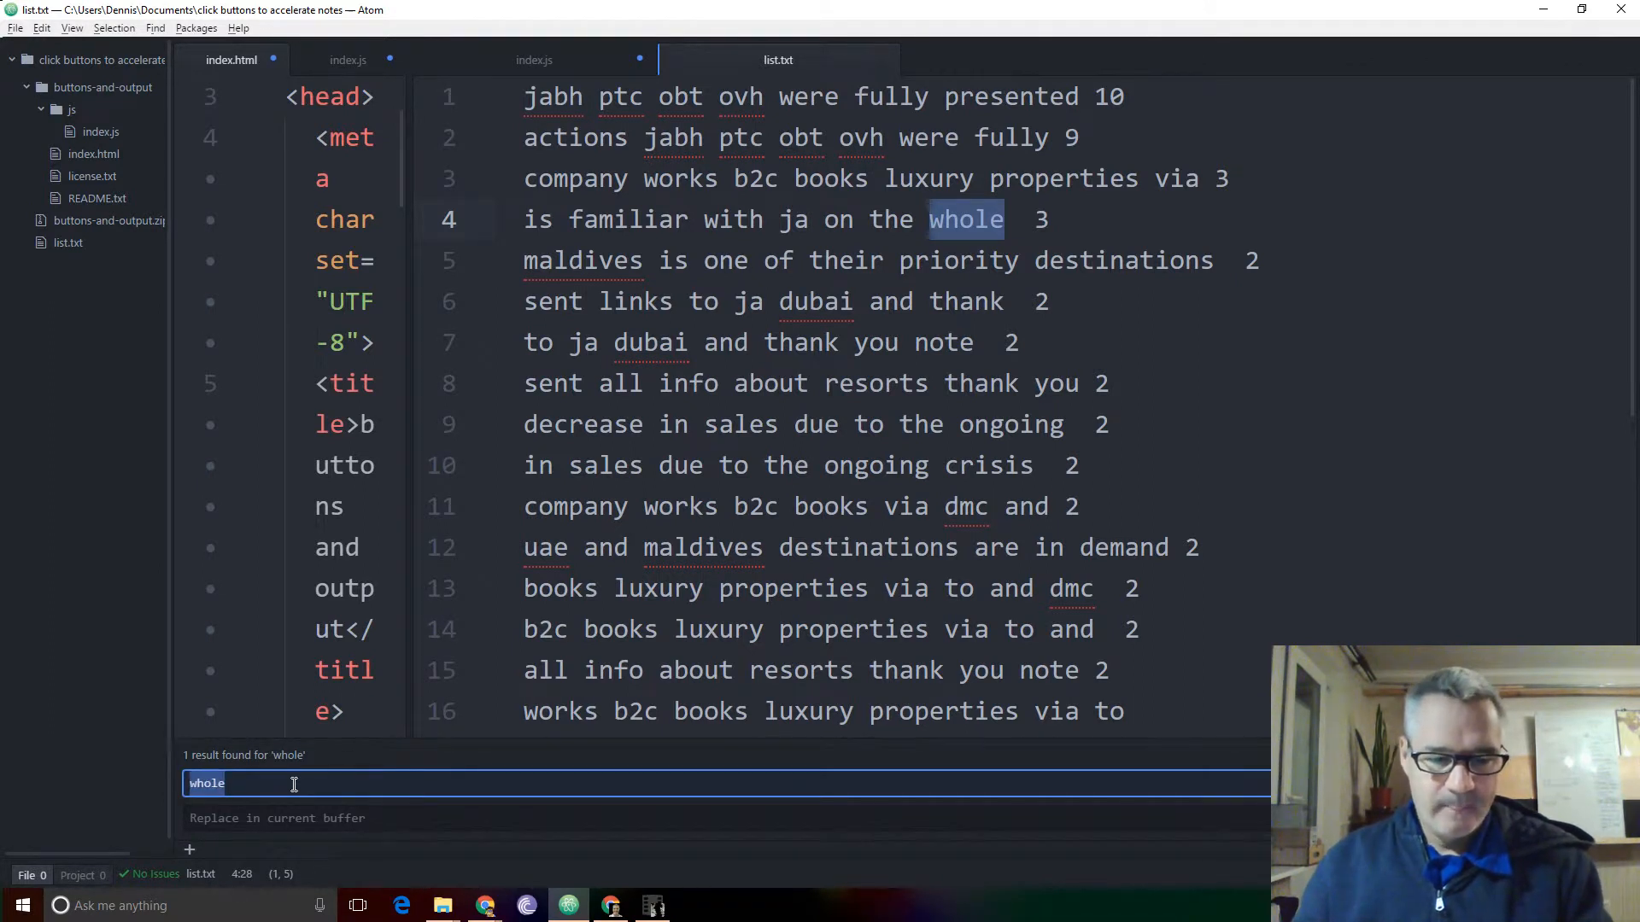
pyautogui.write('[0-9]$')
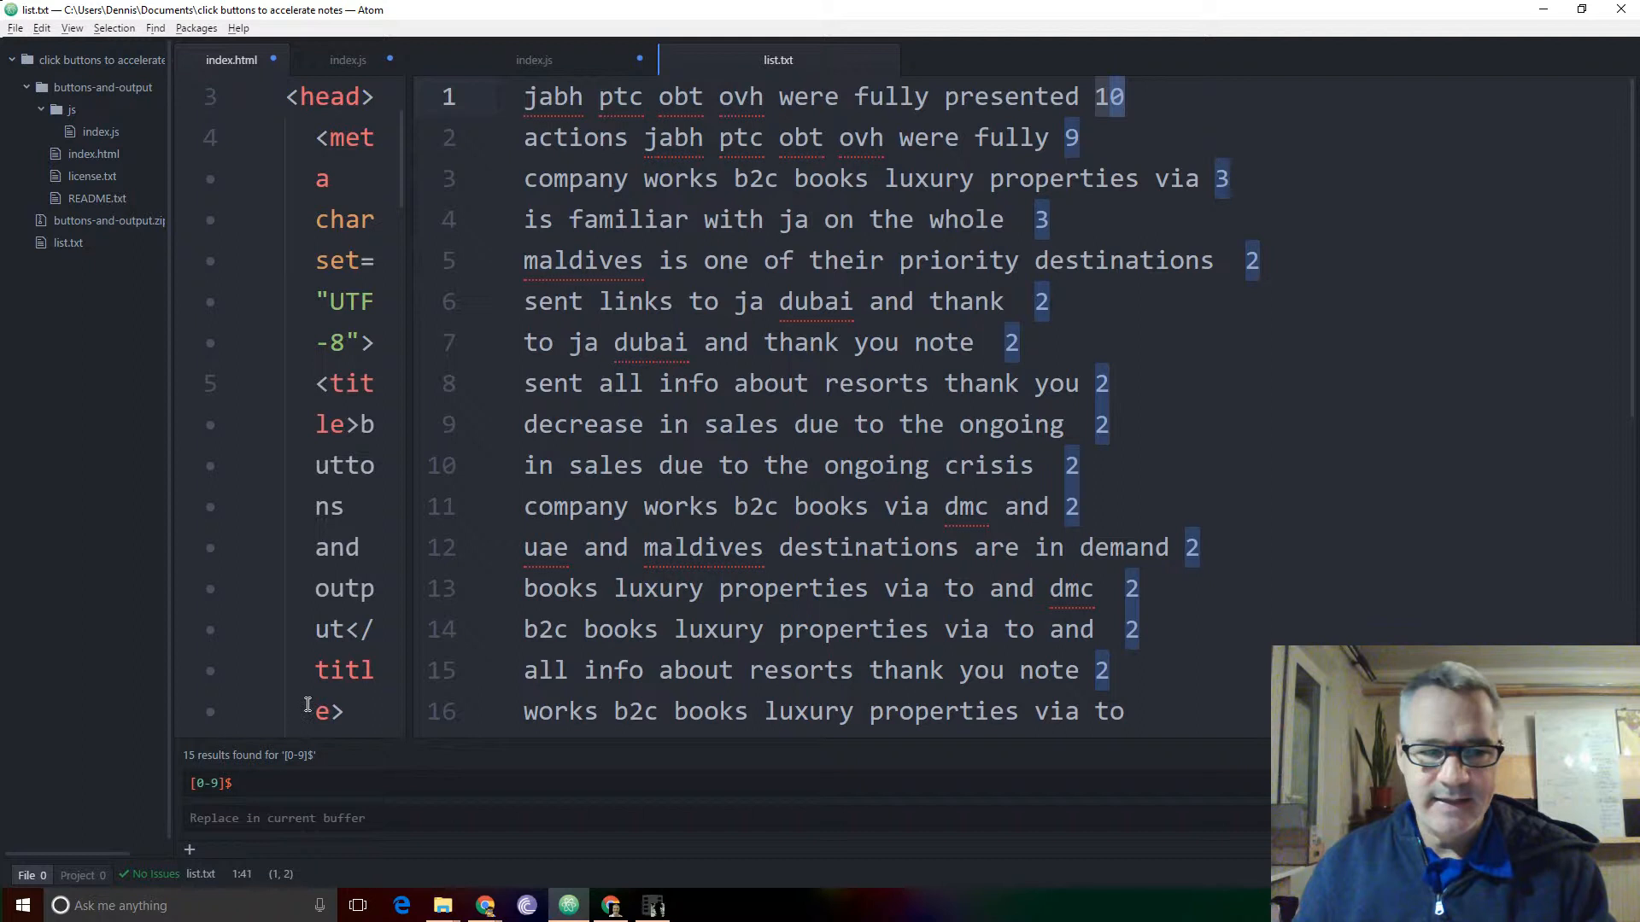
pyautogui.click(264, 783)
pyautogui.write('+')
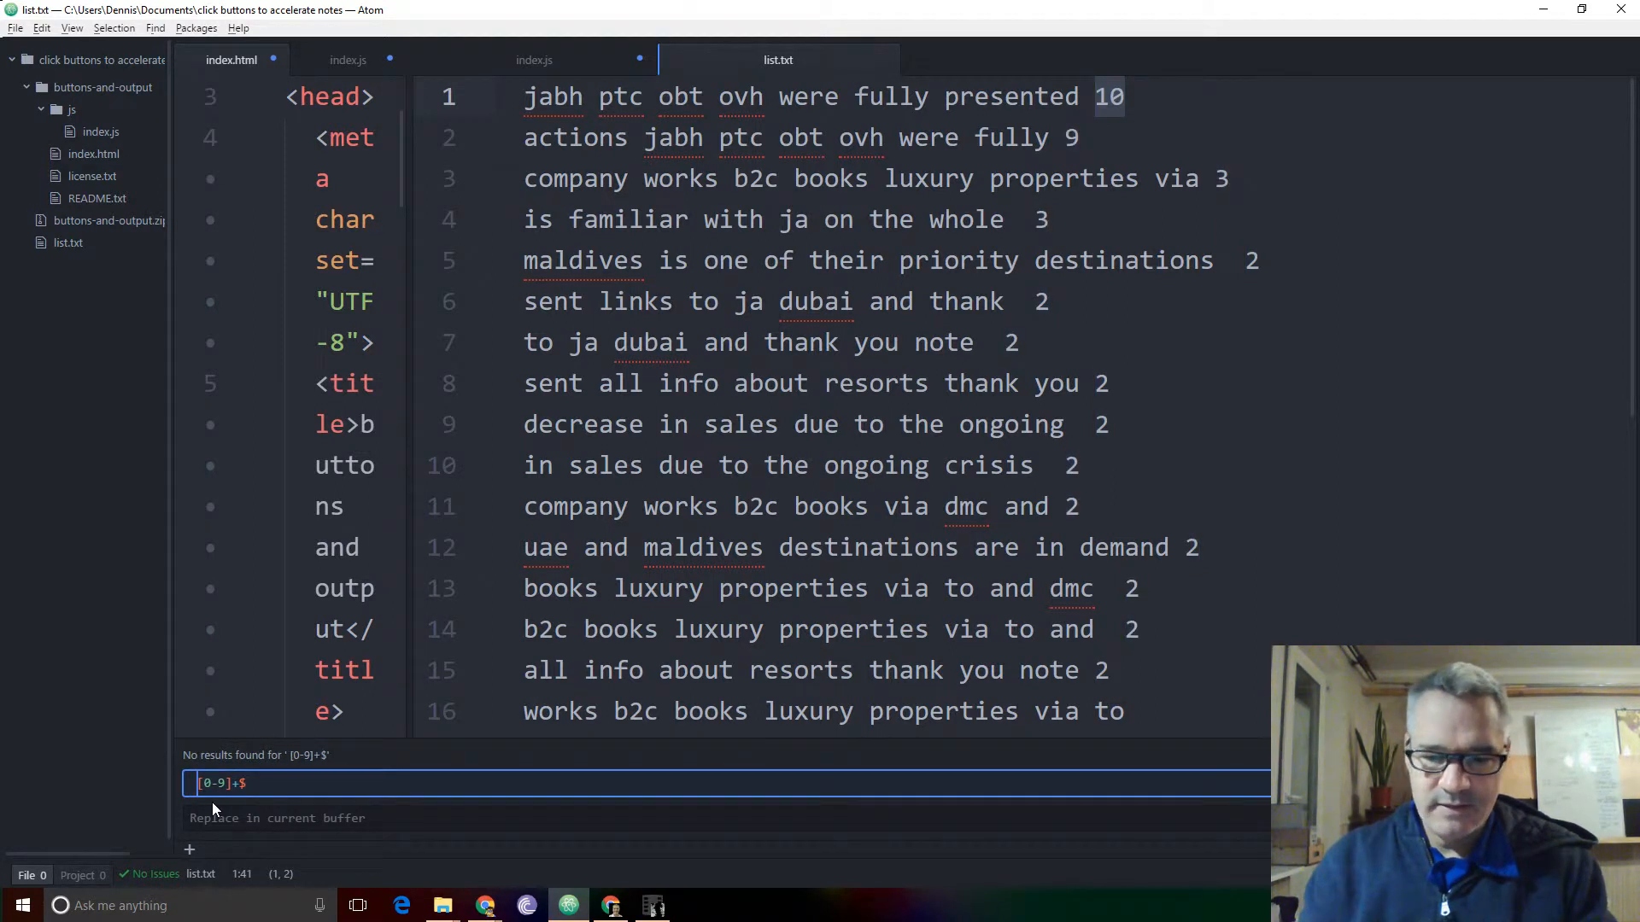
# Run the [0-9]+$ regex search, matching 15 full trailing numbers like 10.
pyautogui.press('enter')
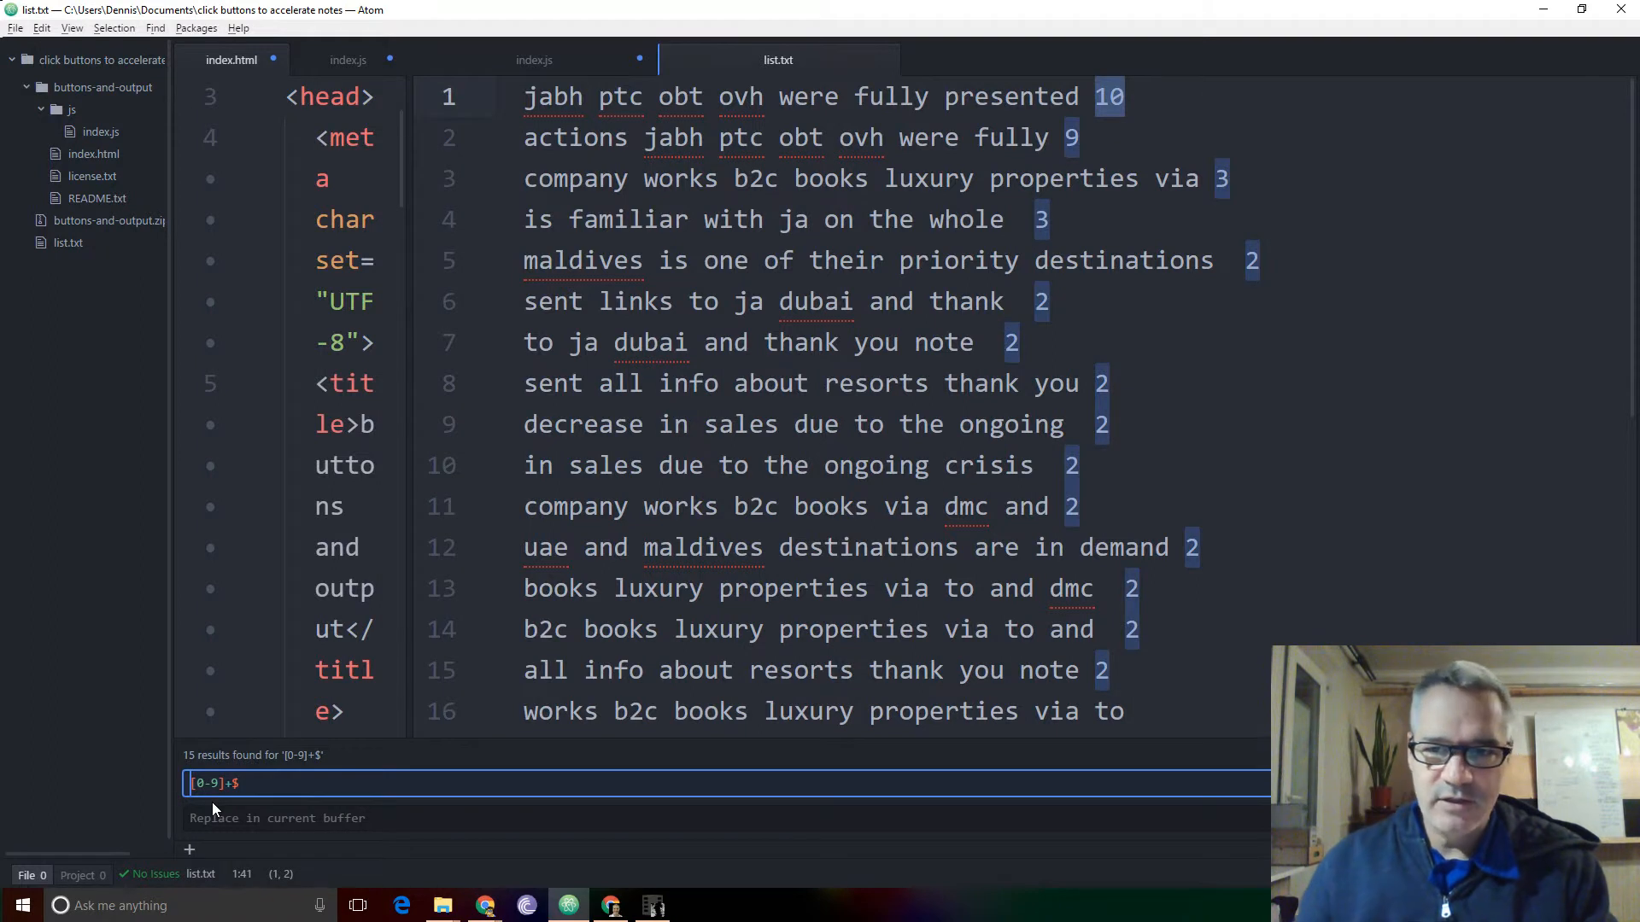
pyautogui.moveTo(1325, 299)
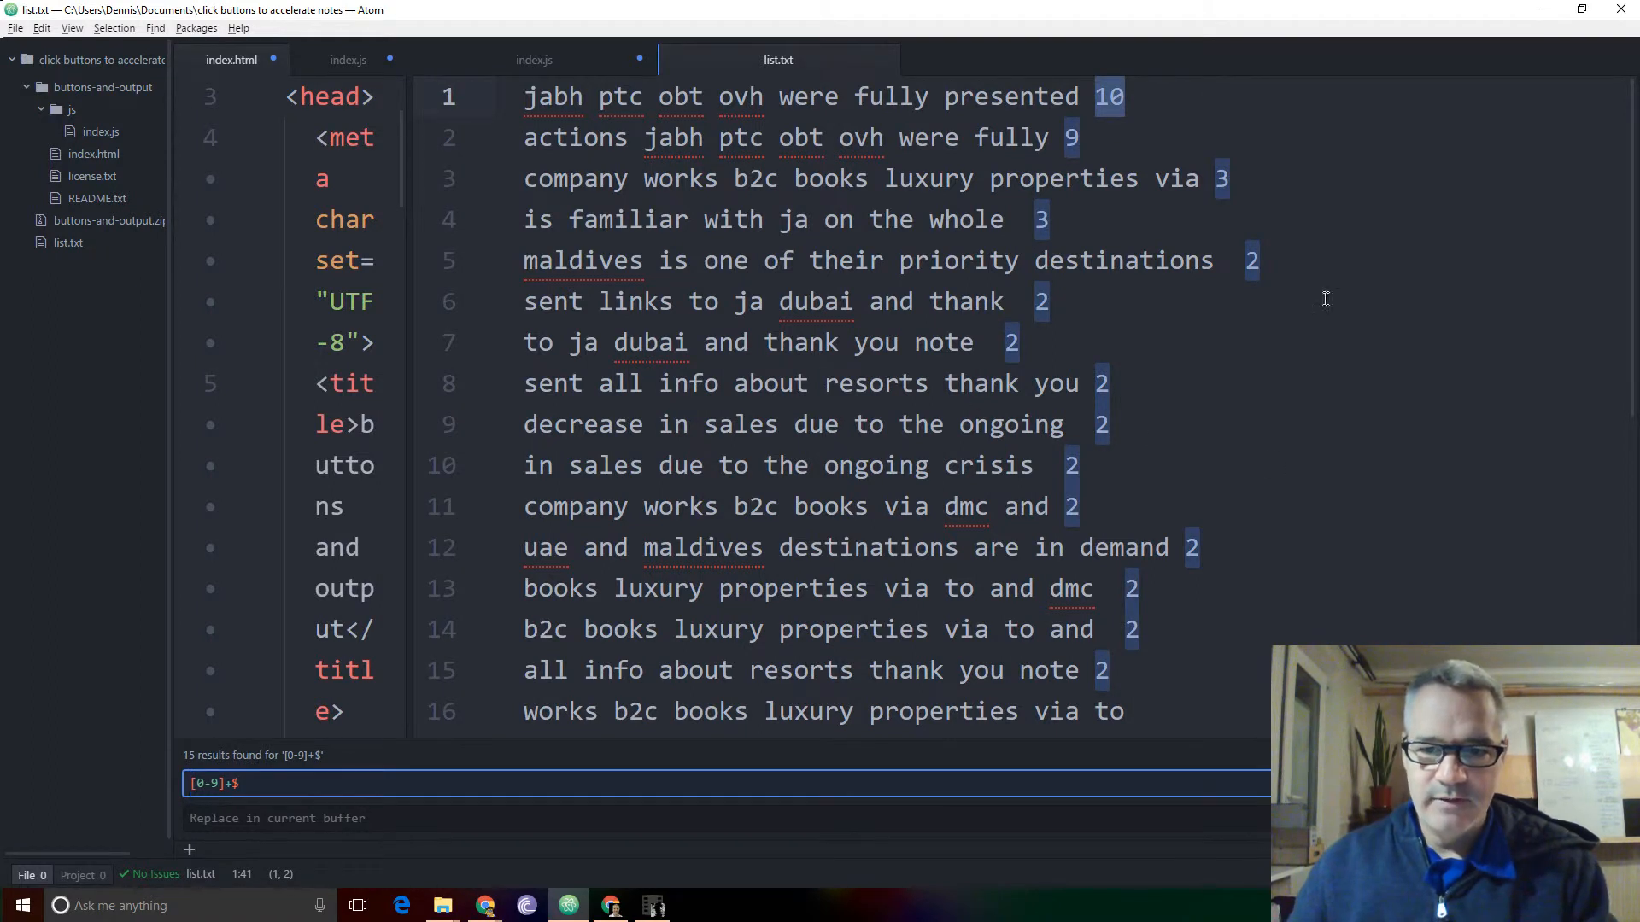
pyautogui.moveTo(420, 734)
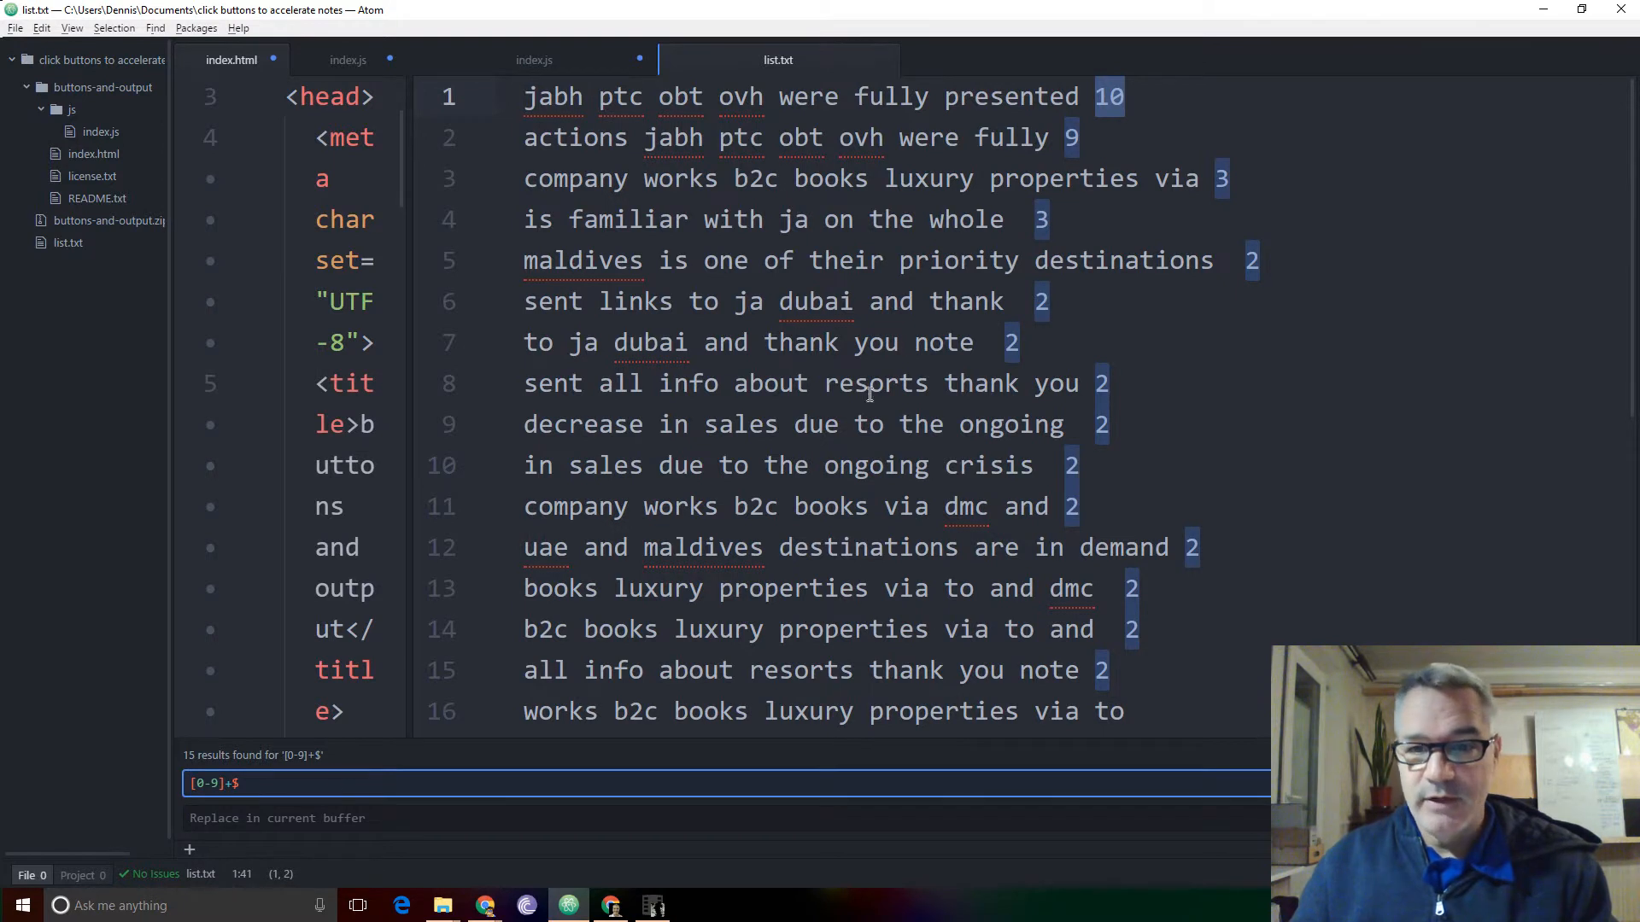
pyautogui.moveTo(1114, 167)
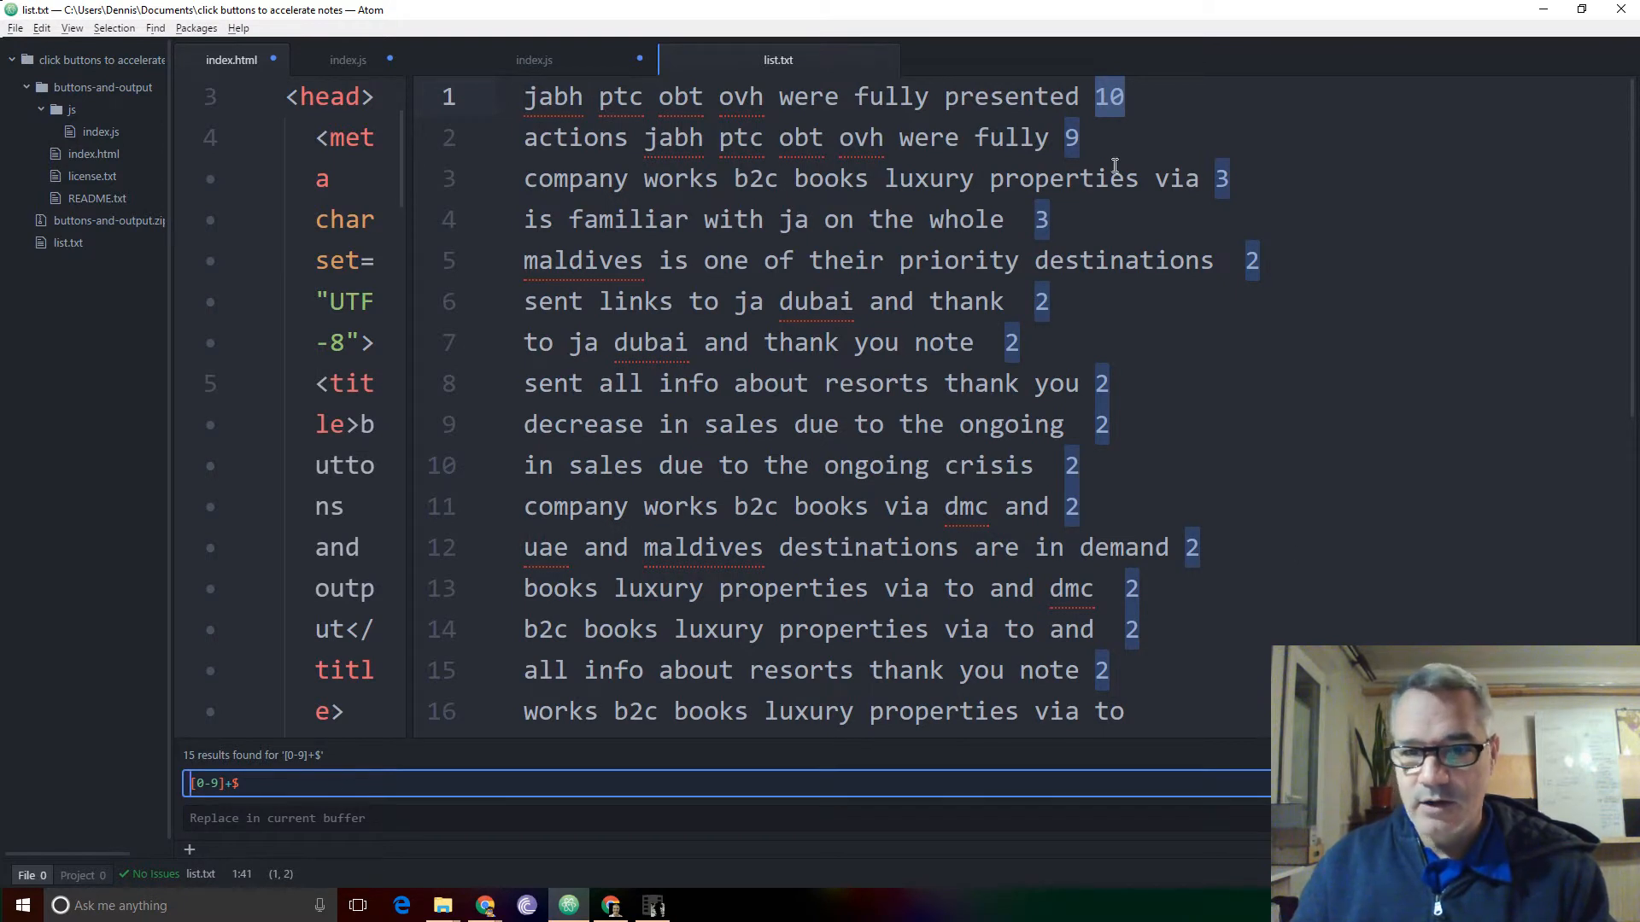
pyautogui.moveTo(1130, 547)
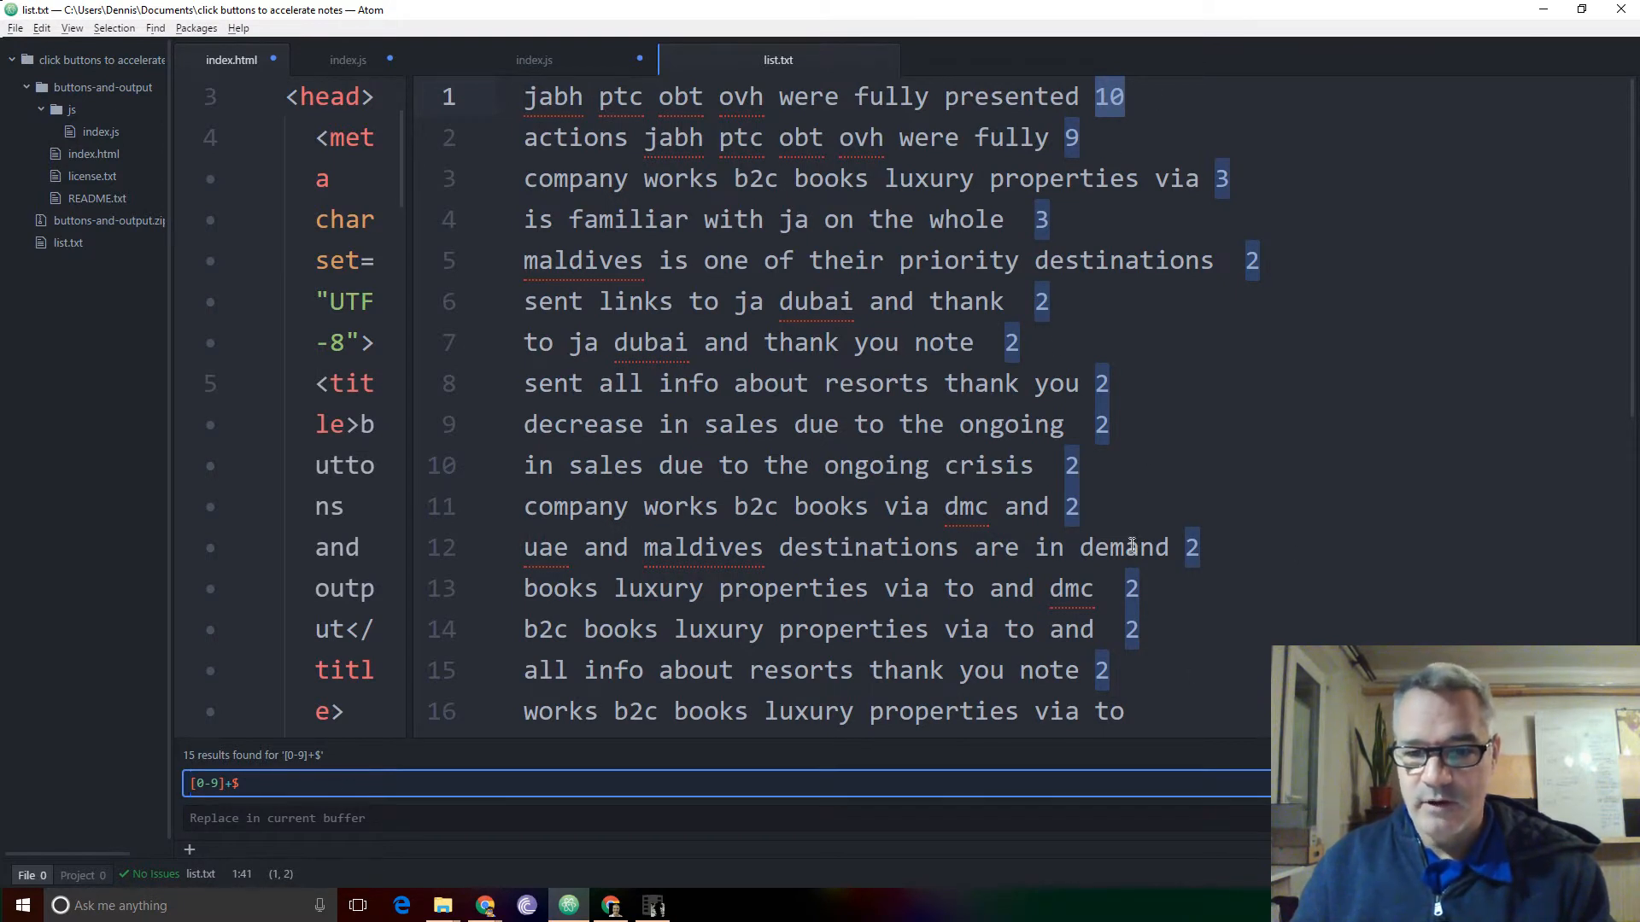
pyautogui.moveTo(1290, 601)
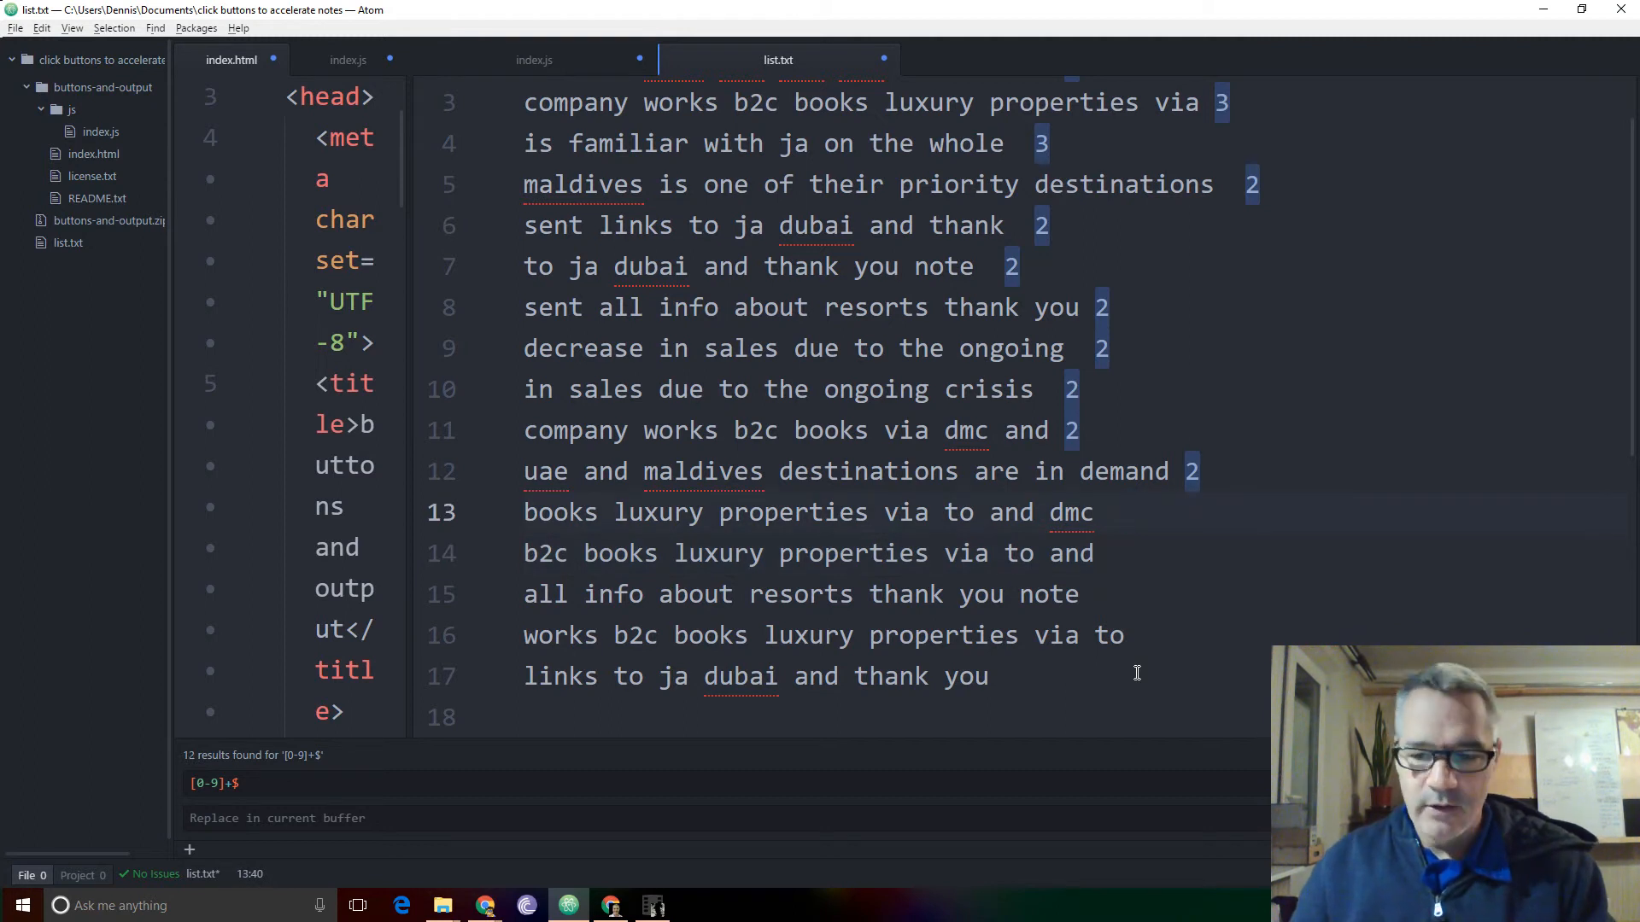
# Replace all trailing-digit matches with an empty string, then open the Help menu.
pyautogui.click(1127, 512)
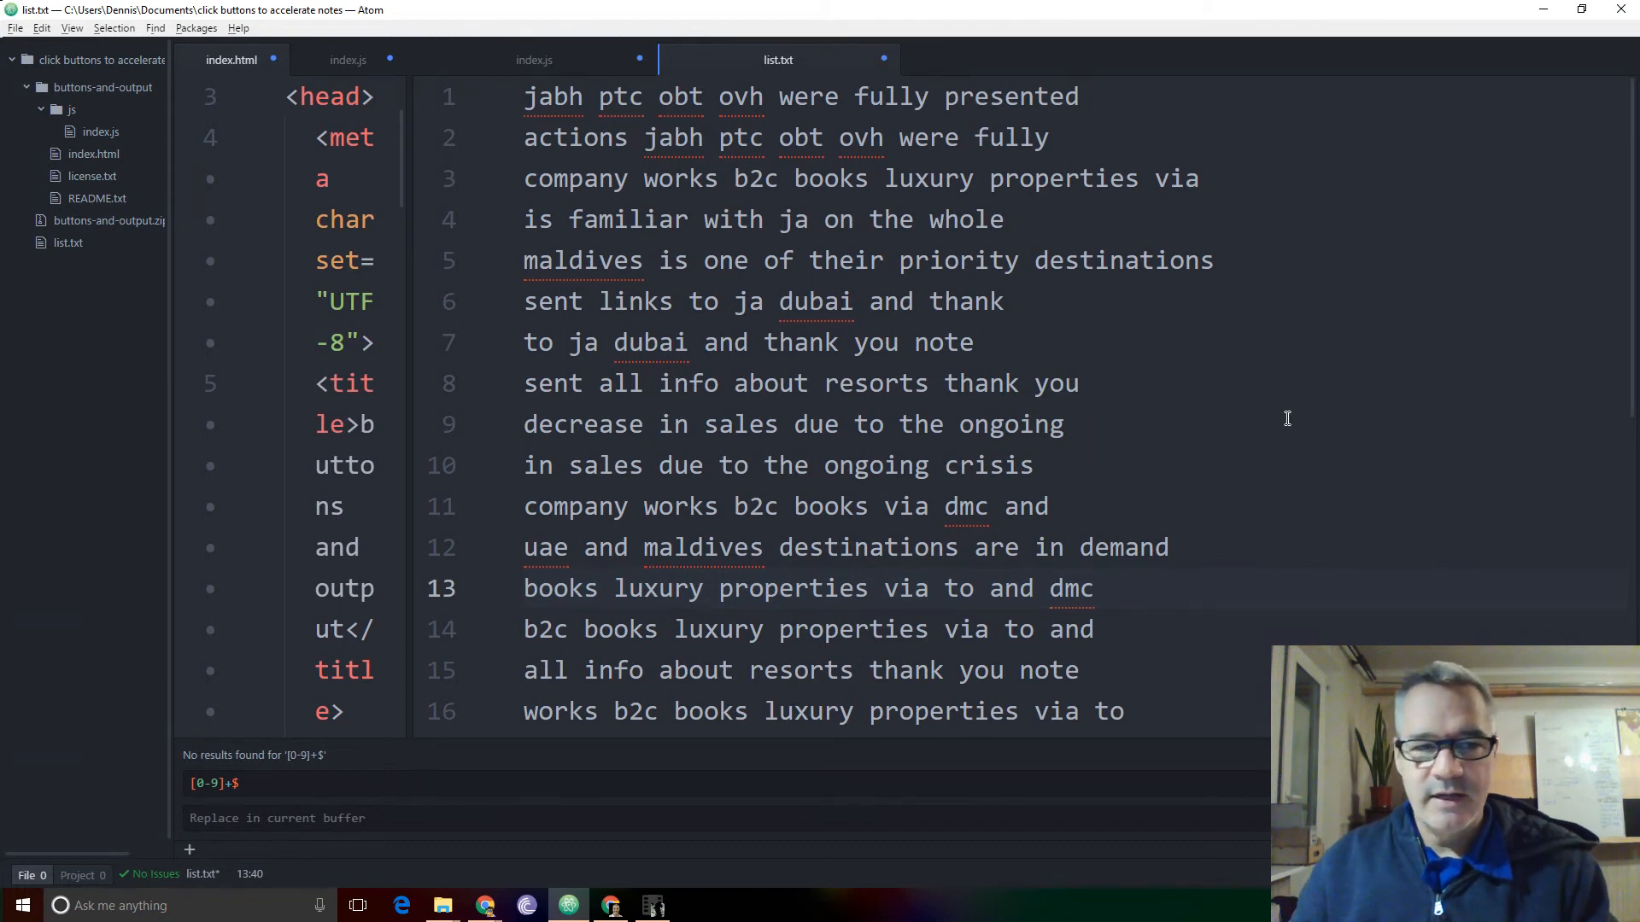
pyautogui.click(239, 28)
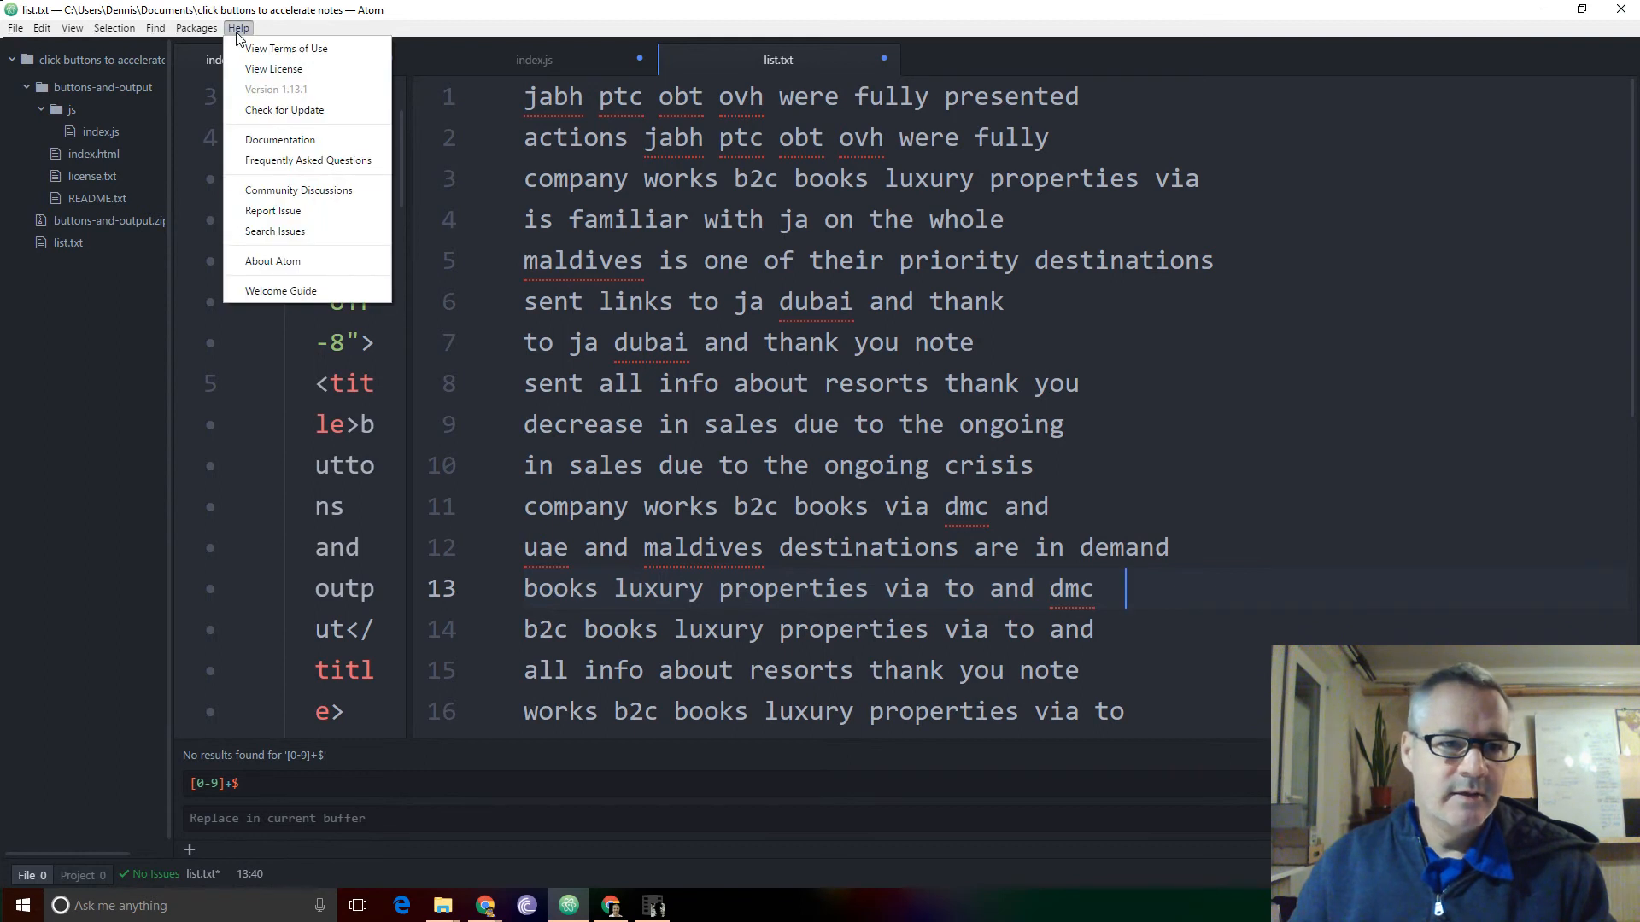
# Open About Atom to see version 1.13.1 and its up-to-date status.
pyautogui.click(272, 260)
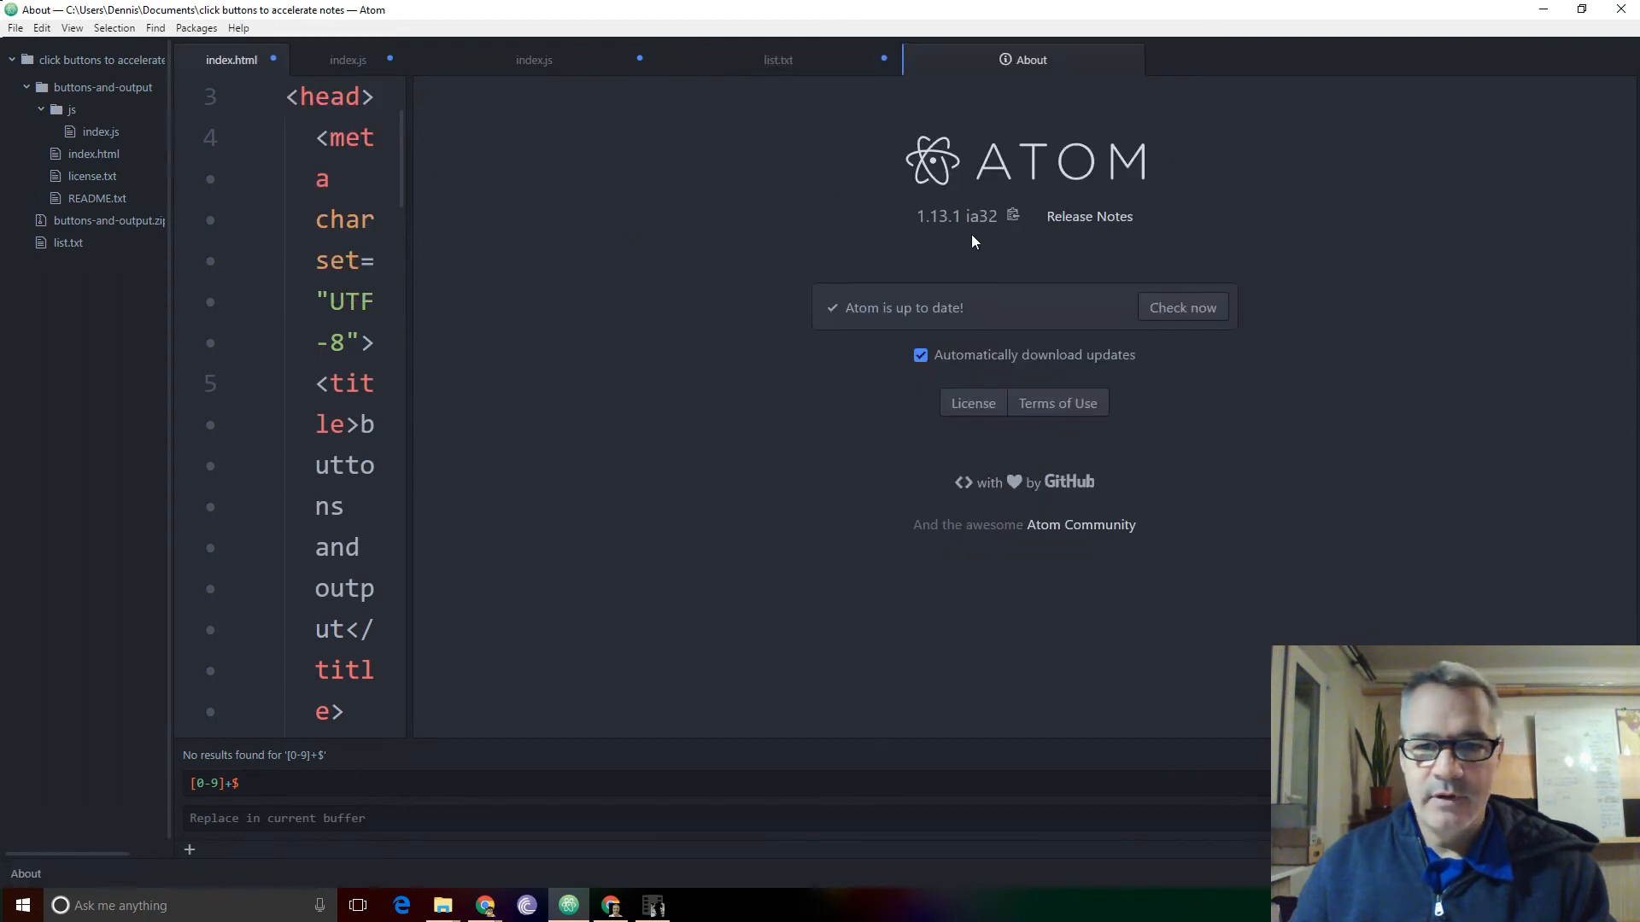
pyautogui.moveTo(940, 233)
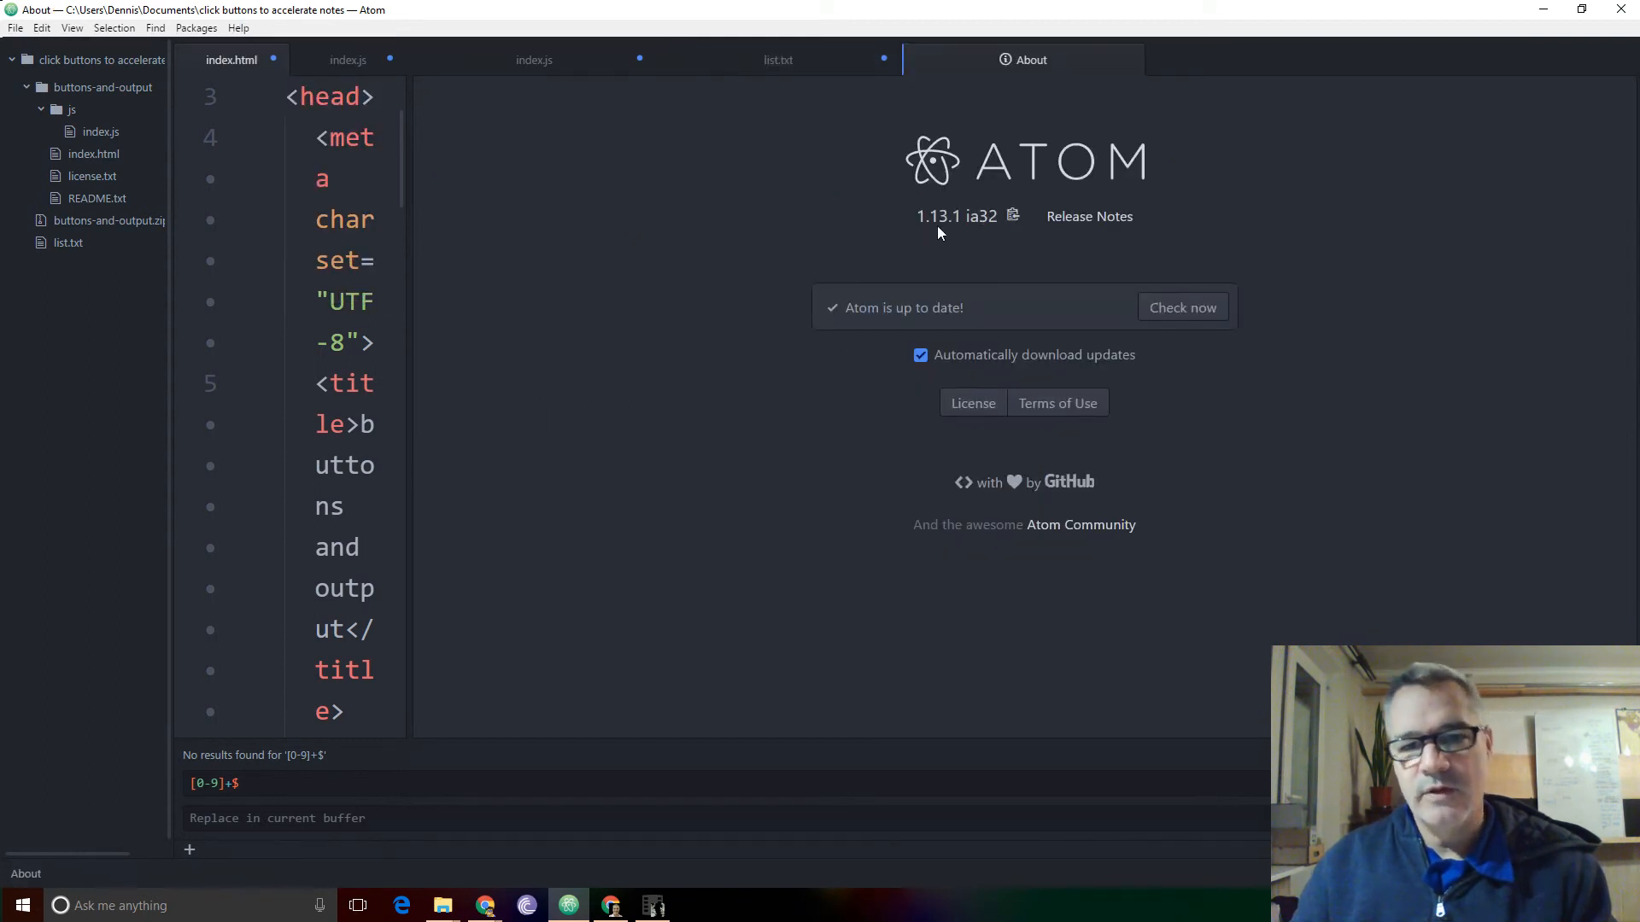
pyautogui.moveTo(983, 555)
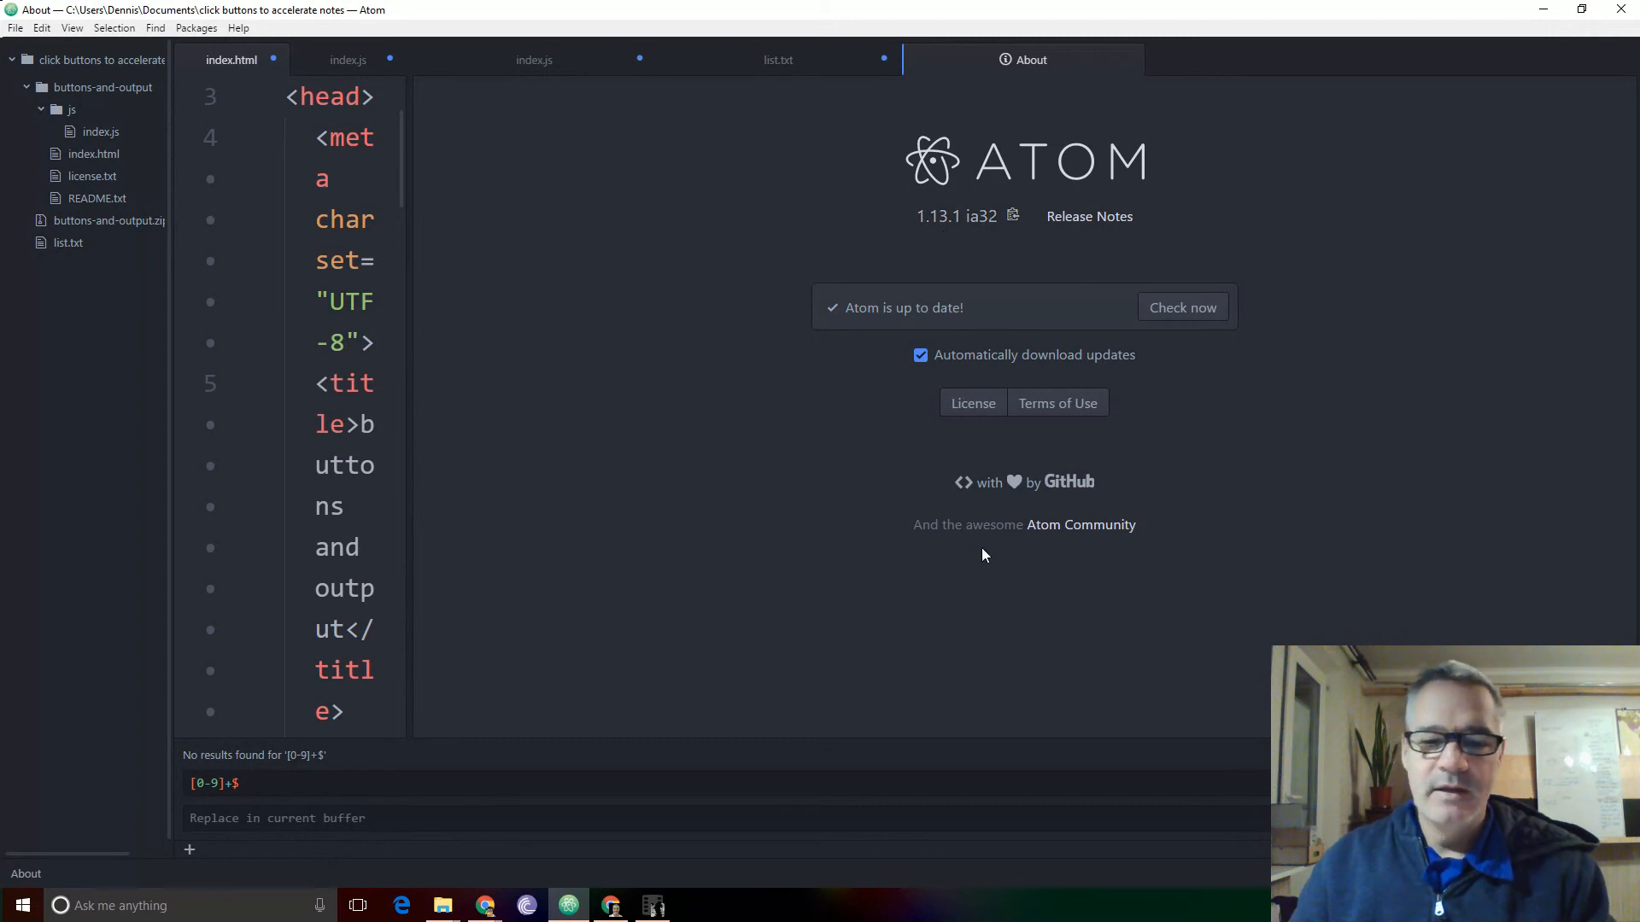